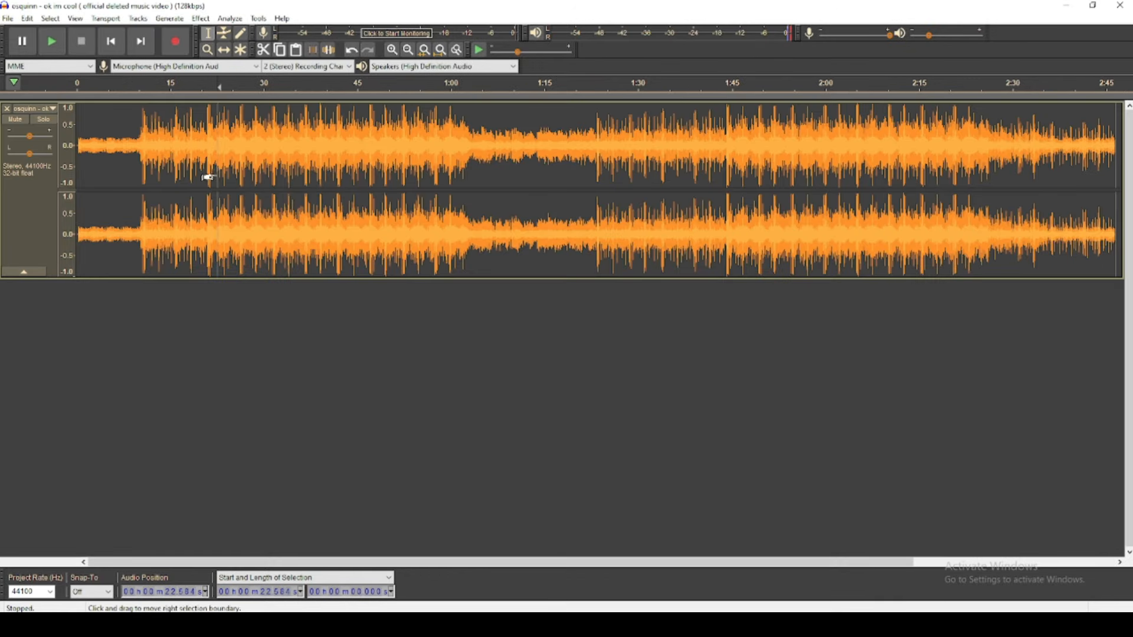
# Step: Preview the song from just before its loud part, then stop playback
pyautogui.click(144, 145)
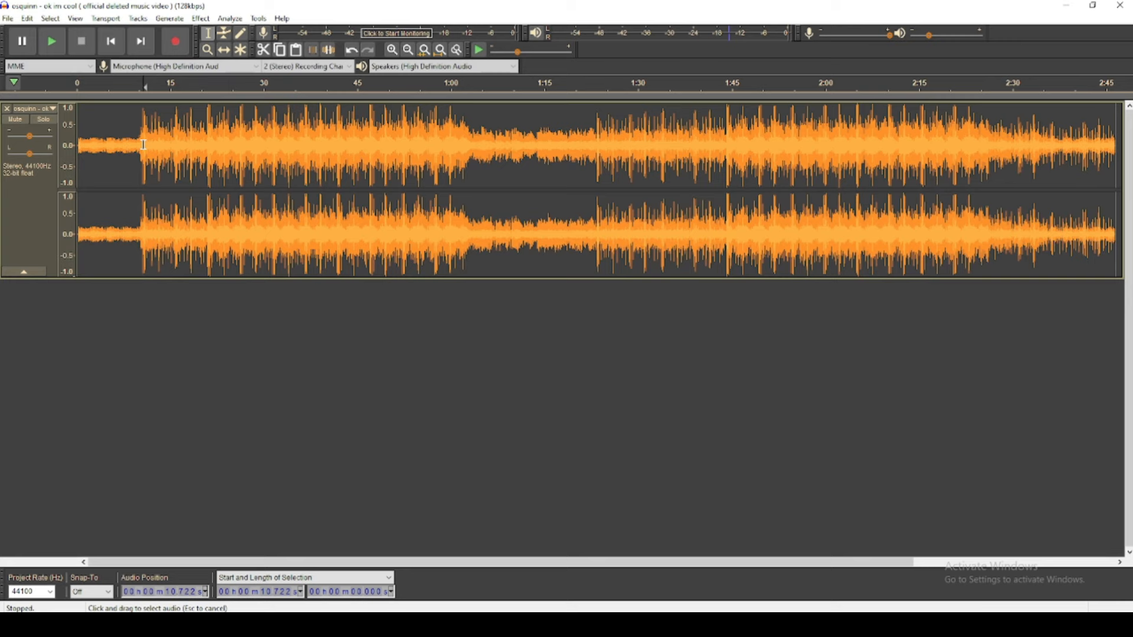
pyautogui.click(49, 41)
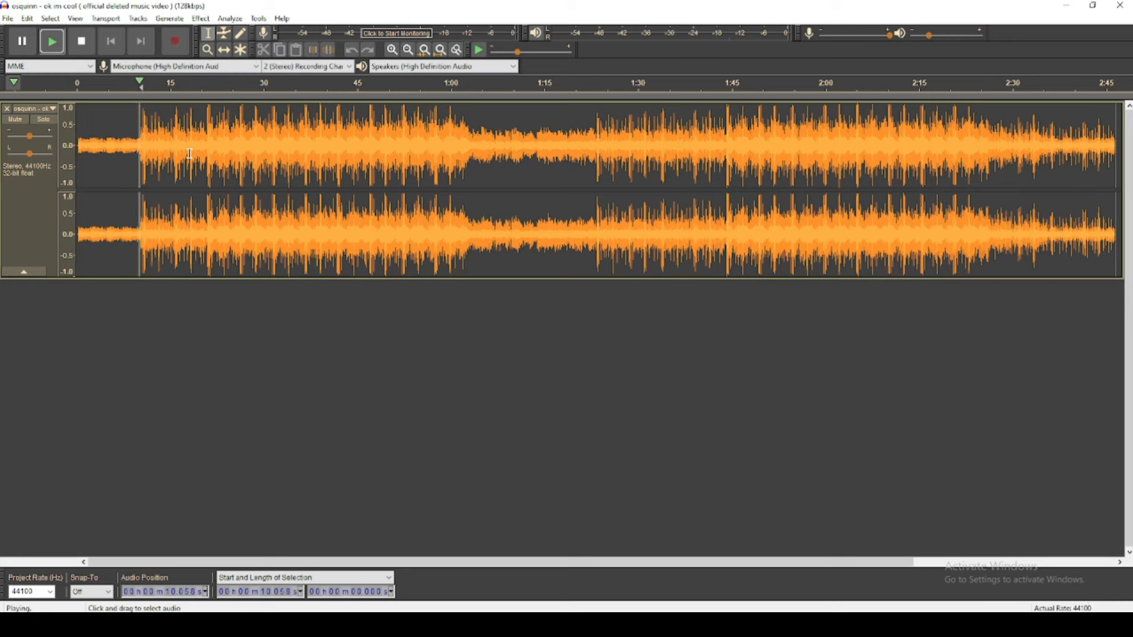
pyautogui.click(80, 42)
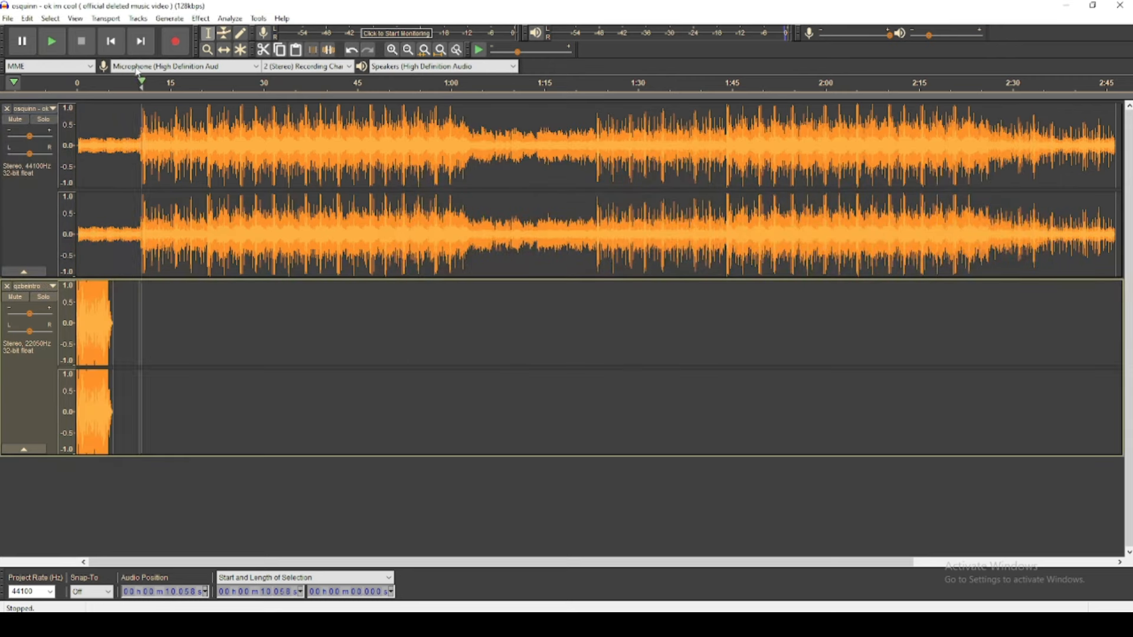
# Step: Time-shift the song earlier and line the intro clip up at 0 s, viewing the full song
pyautogui.click(395, 49)
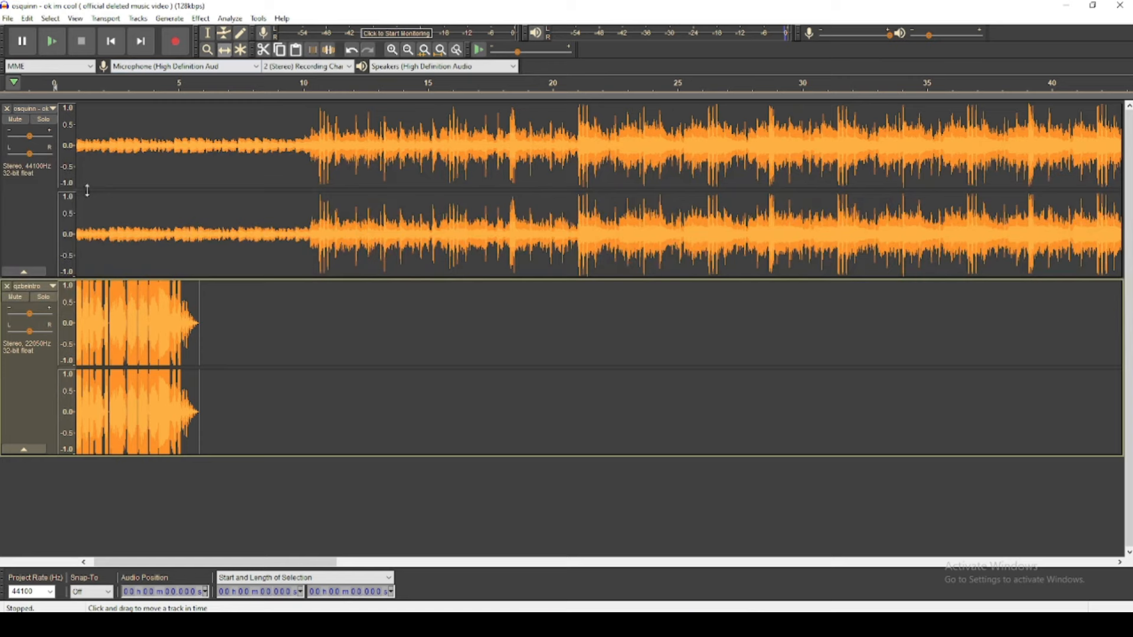
pyautogui.moveTo(137, 321); pyautogui.dragTo(263, 321)
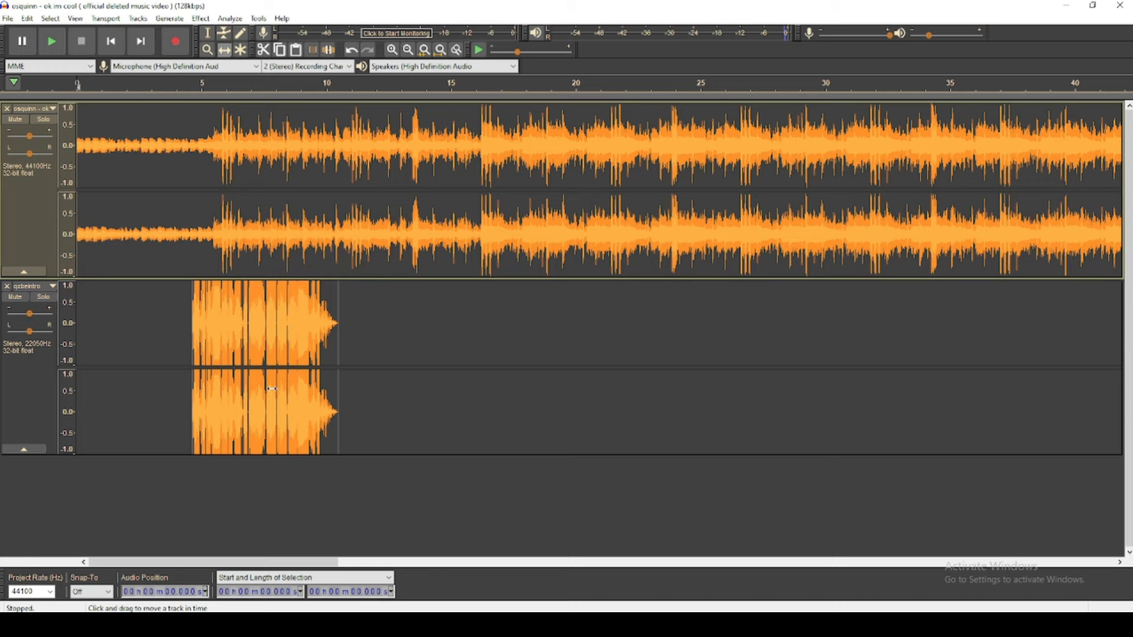
pyautogui.moveTo(268, 388); pyautogui.dragTo(186, 388)
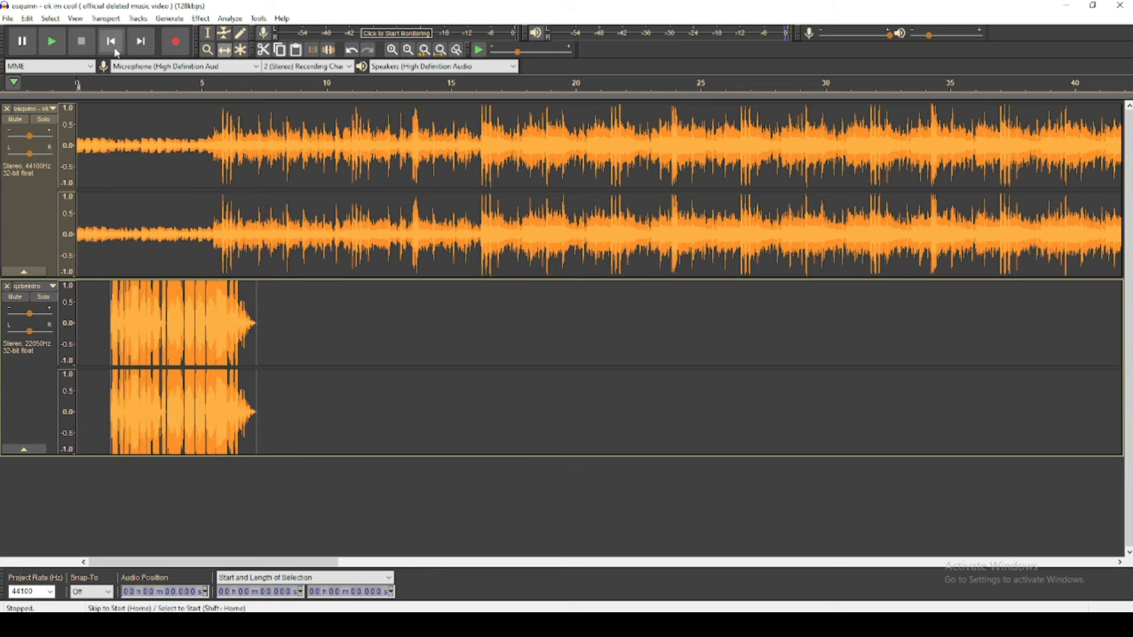
pyautogui.moveTo(180, 325); pyautogui.dragTo(144, 326)
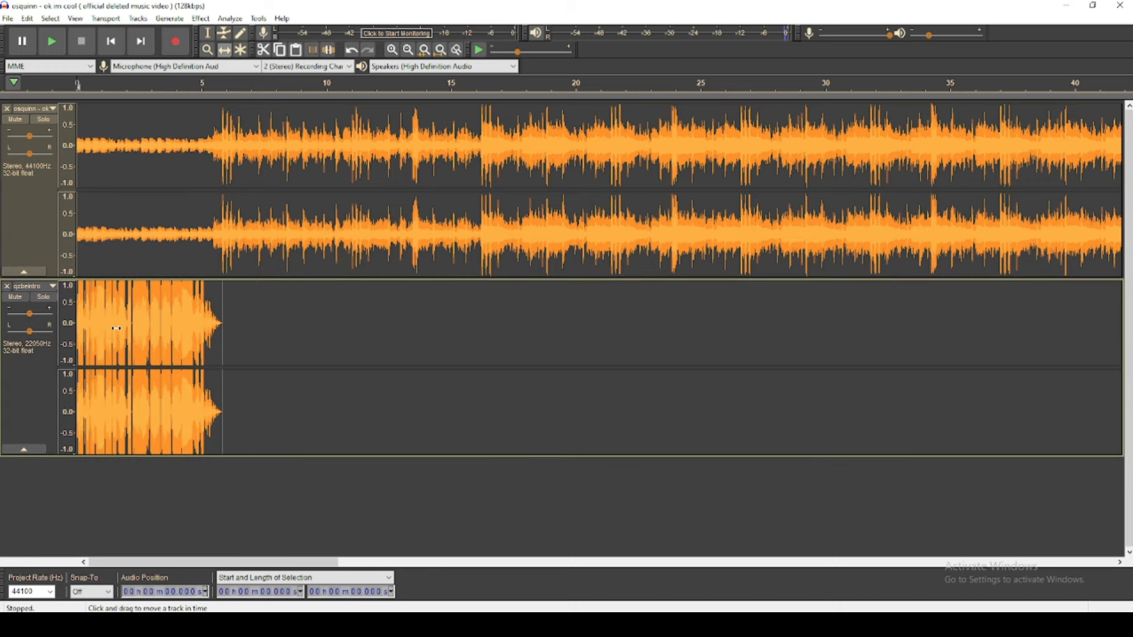
pyautogui.click(51, 41)
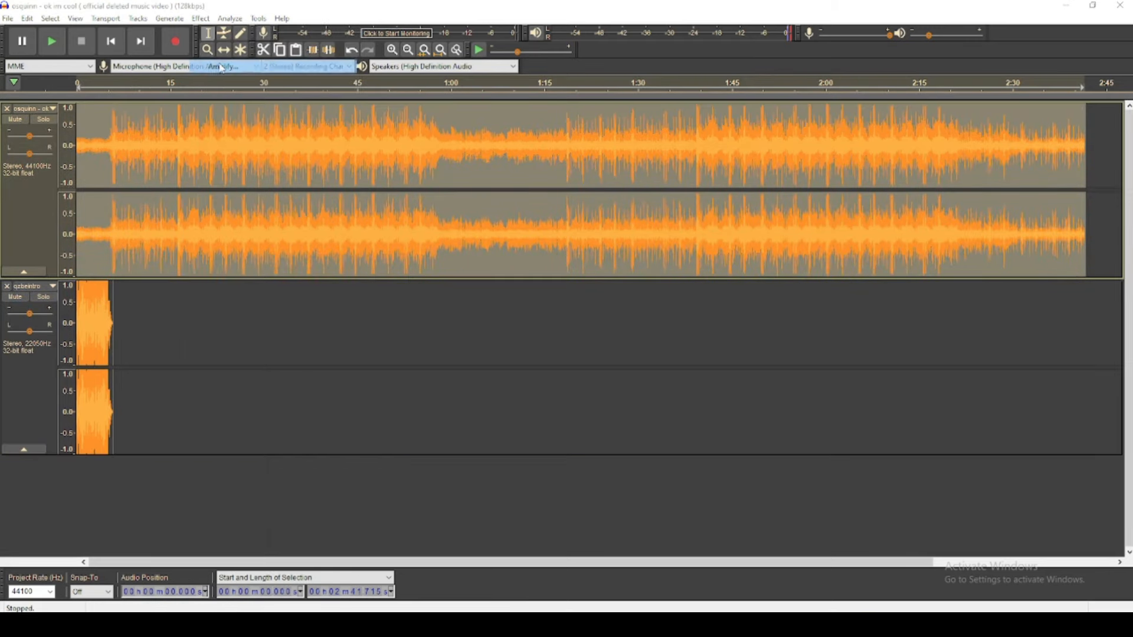
# Step: Amplify the song with Allow clipping ticked, then amplify its opening seconds as well
pyautogui.click(197, 19)
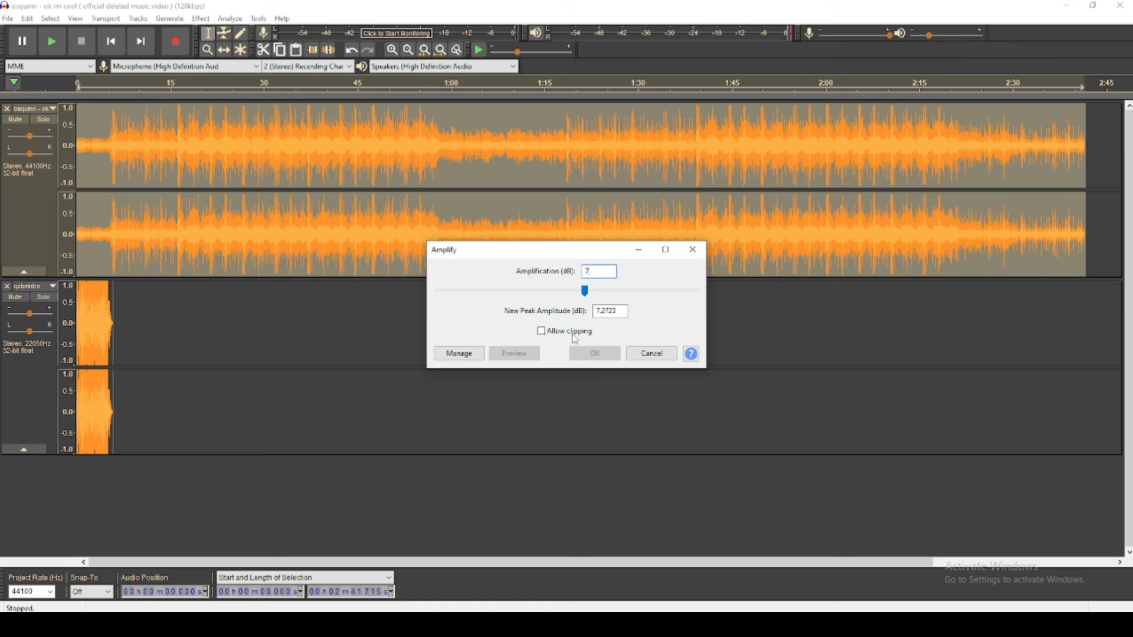
pyautogui.click(593, 354)
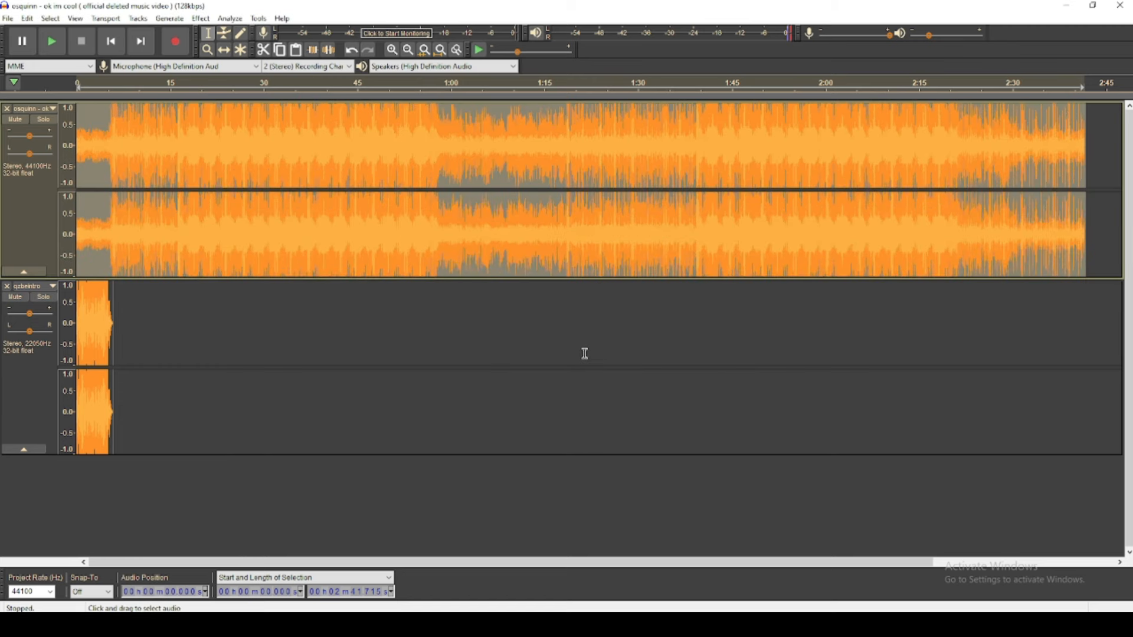
pyautogui.click(111, 42)
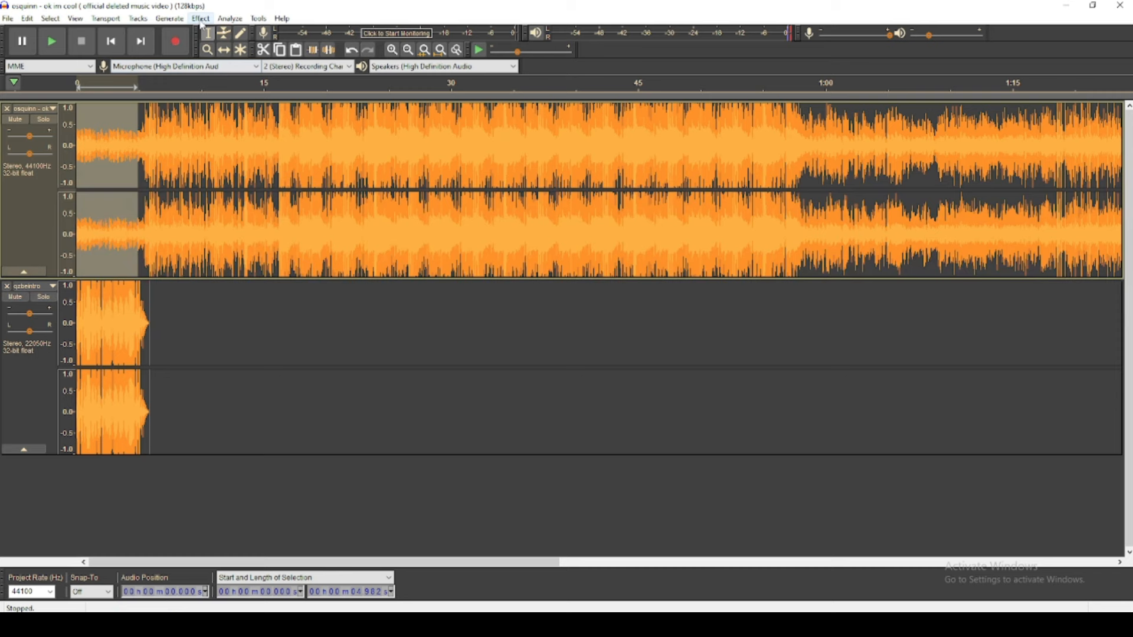
pyautogui.click(200, 18)
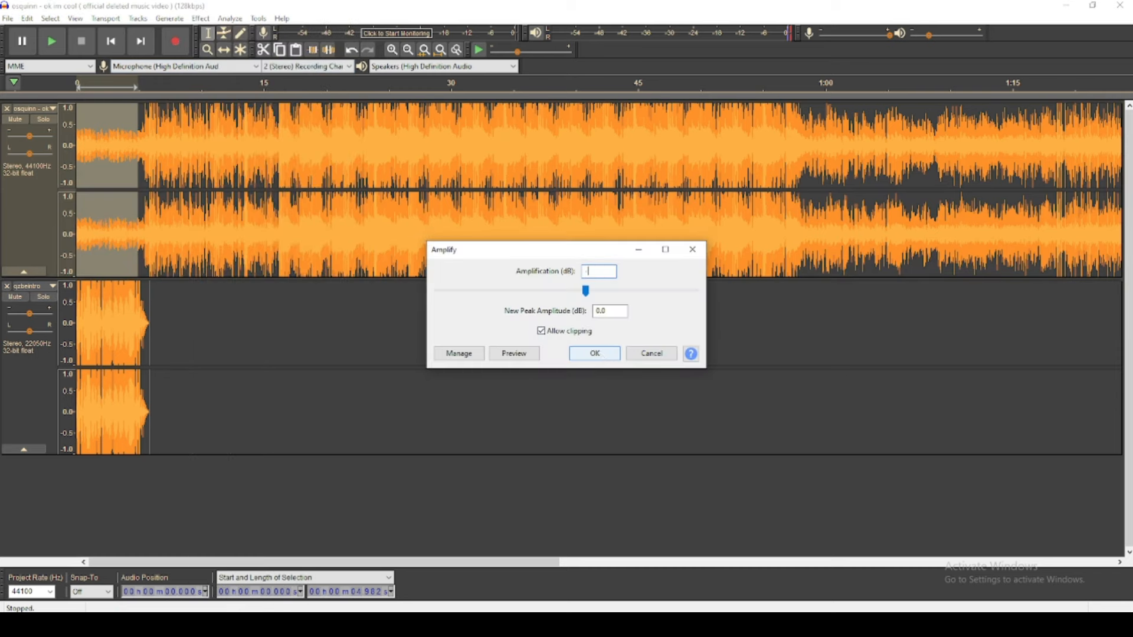
pyautogui.click(593, 354)
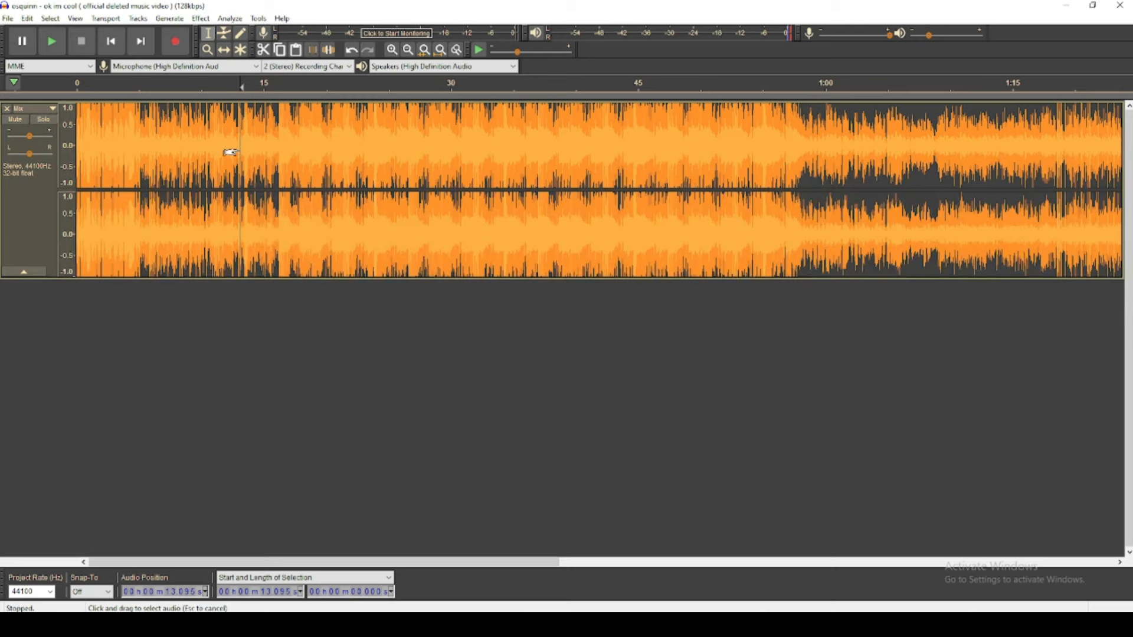
# Step: Mix and render the song and intro clip into a single Mix track
pyautogui.click(50, 43)
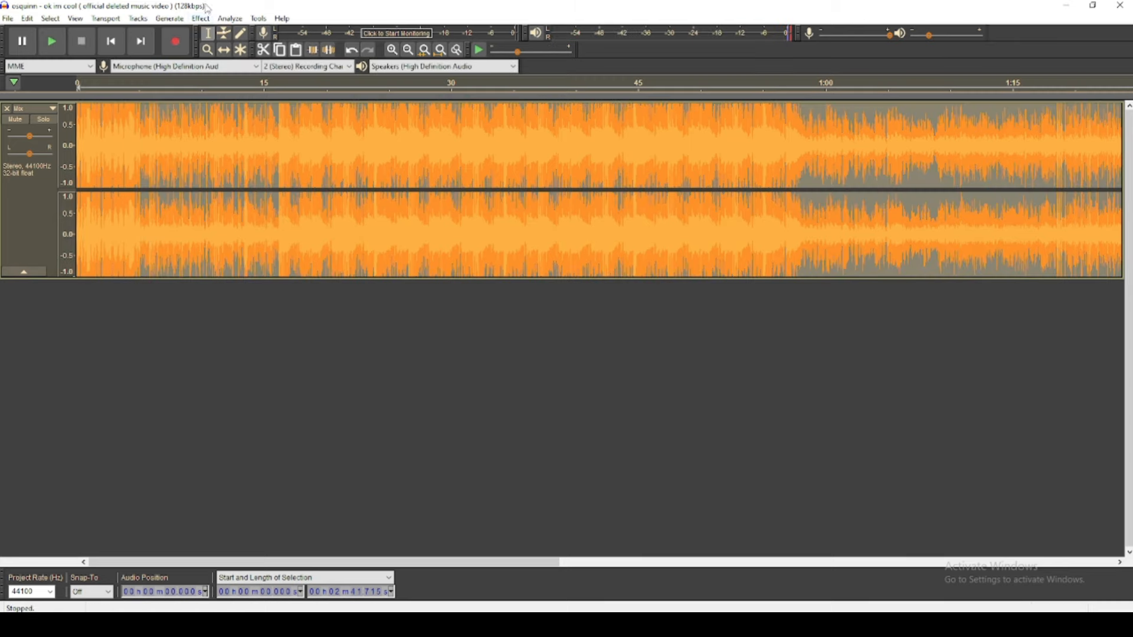
# Step: Apply a Bass and Treble boost to the mixed track
pyautogui.click(203, 19)
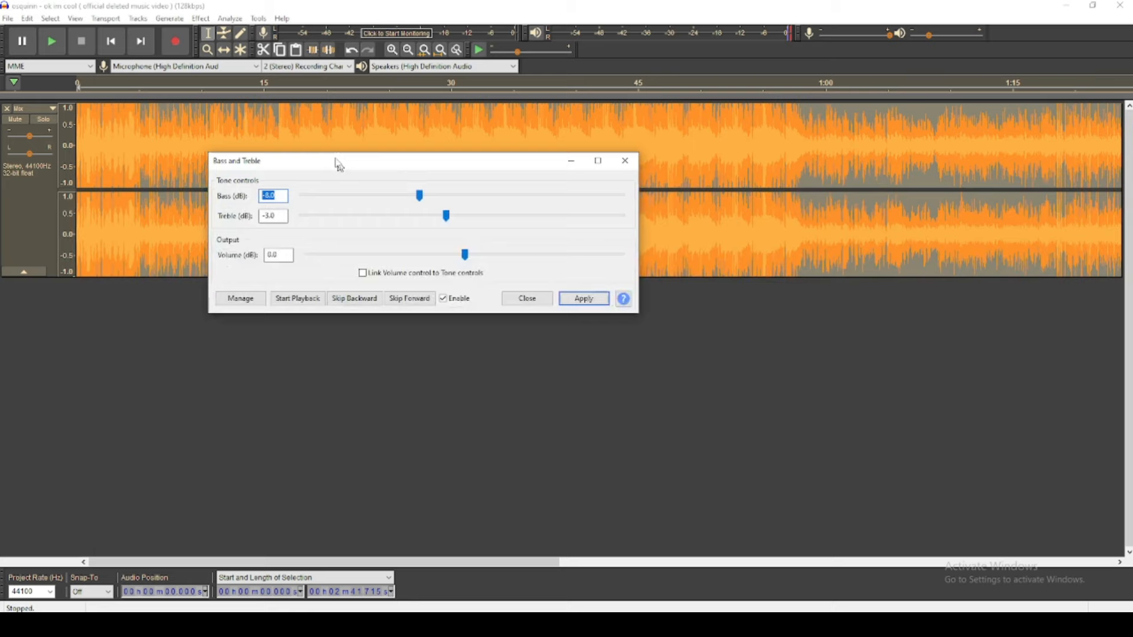
pyautogui.moveTo(334, 160); pyautogui.dragTo(437, 275)
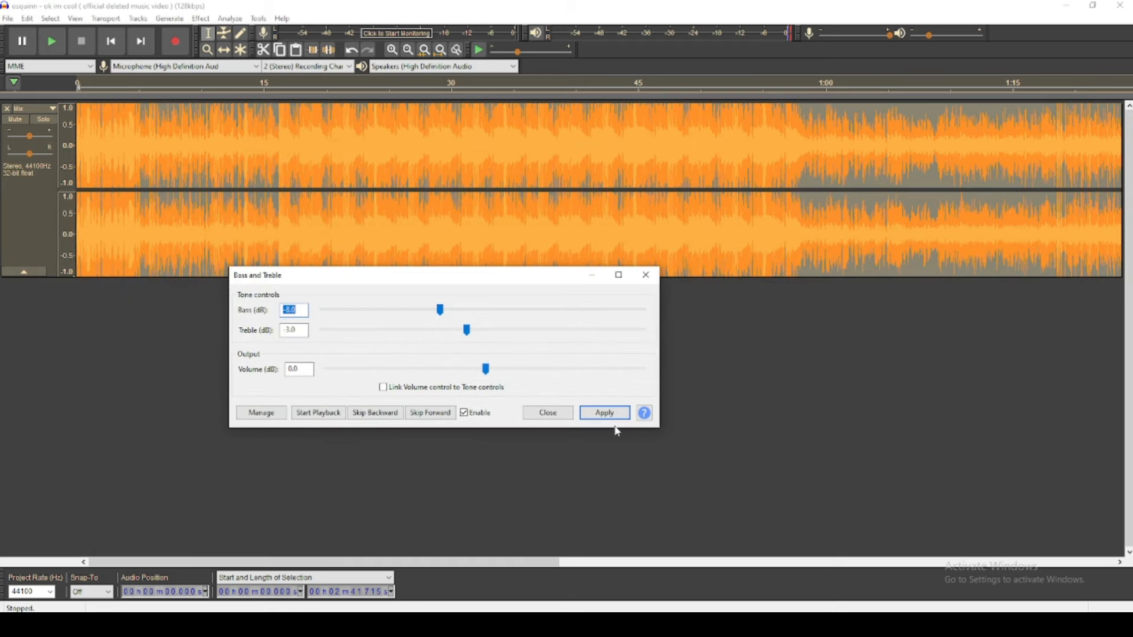
pyautogui.click(605, 413)
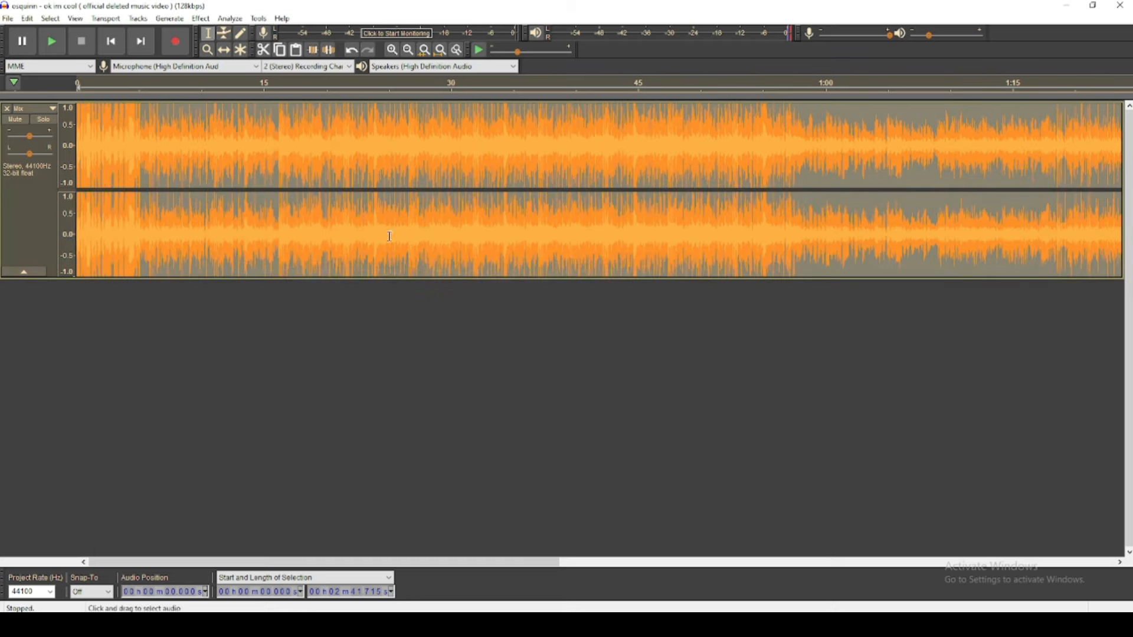
# Step: Listen to the tone-adjusted mix from early in the track, then stop
pyautogui.click(50, 41)
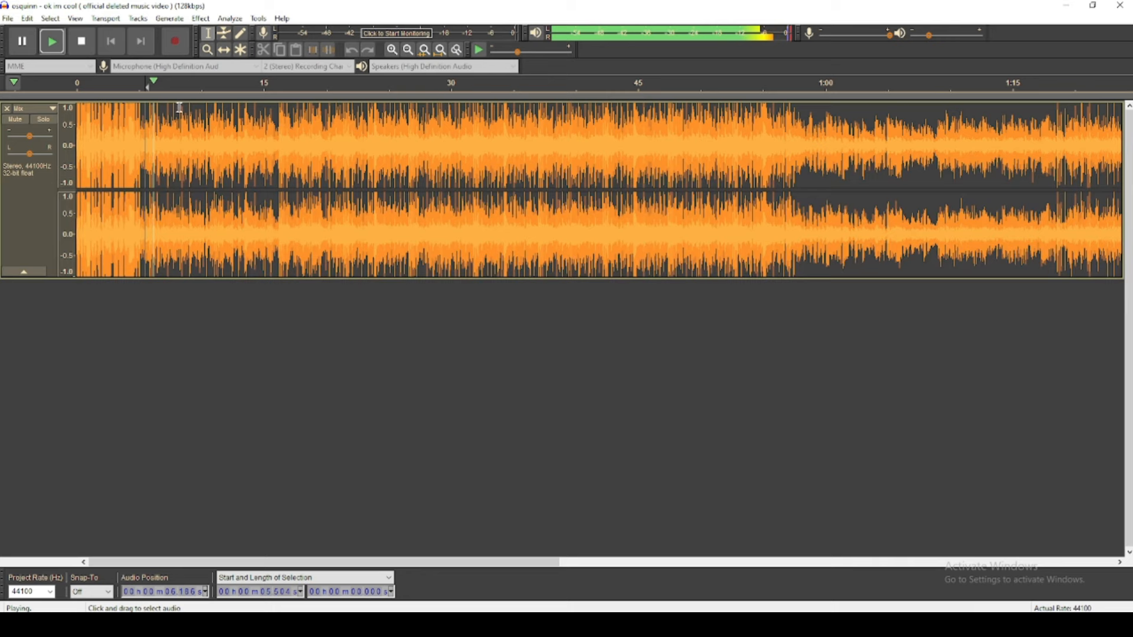
pyautogui.click(83, 42)
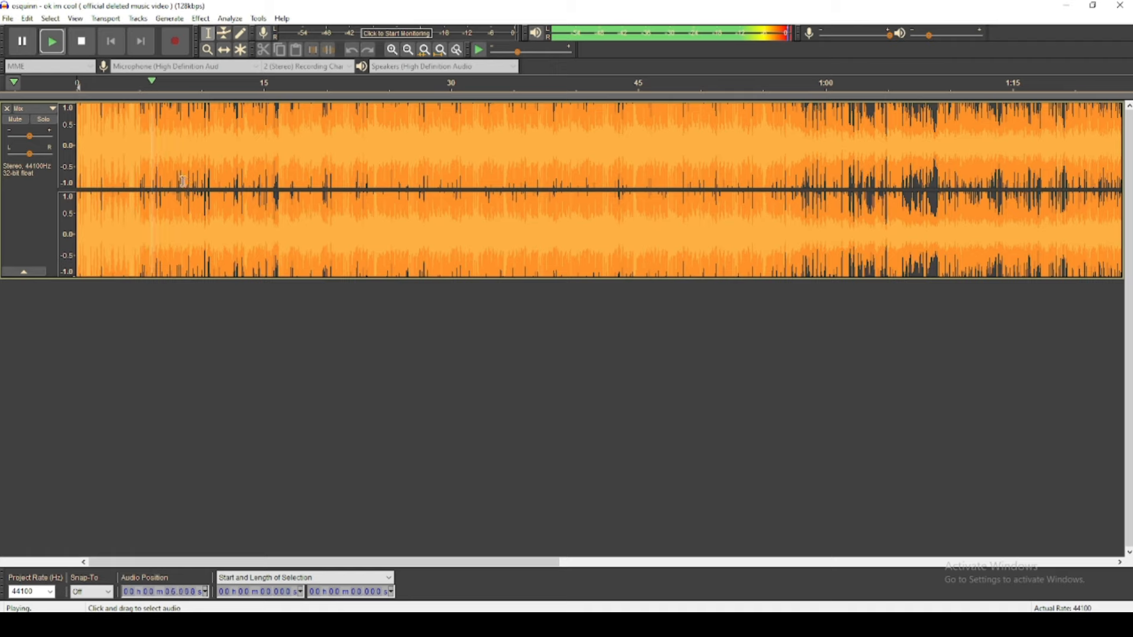
pyautogui.click(80, 41)
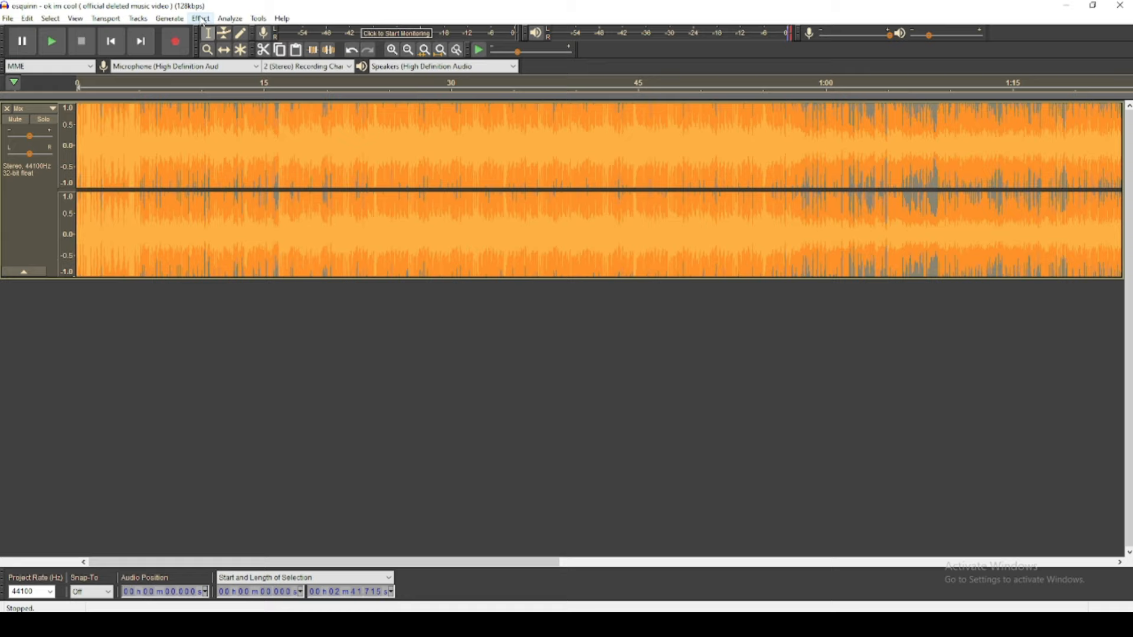
# Step: Apply the SC4 compressor to the mixed track and start playback to hear it
pyautogui.click(201, 19)
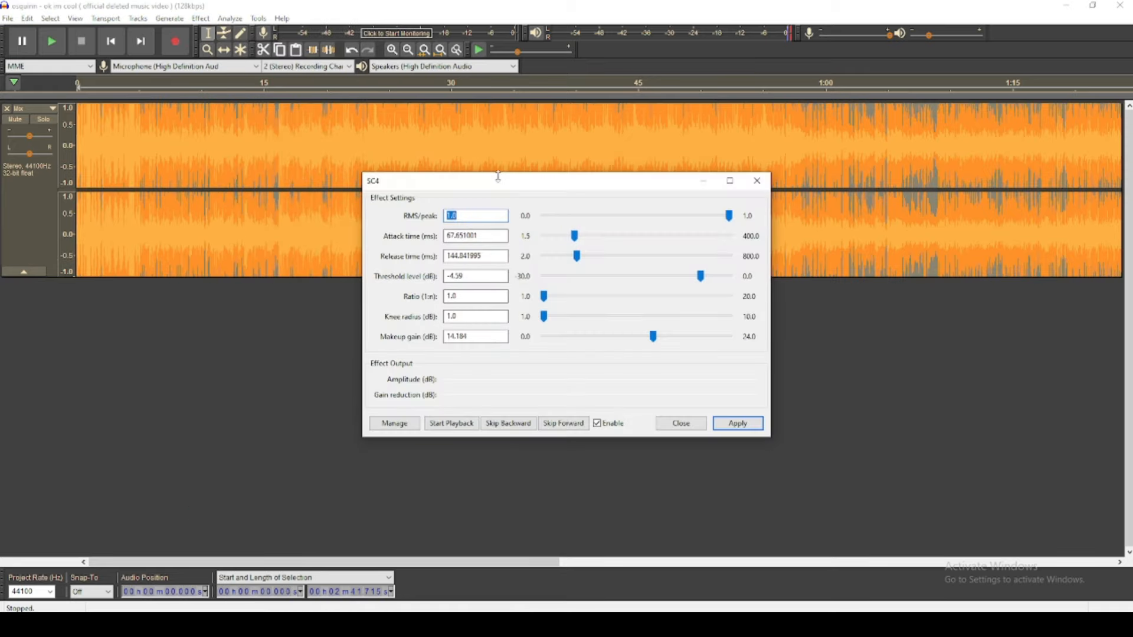
pyautogui.moveTo(497, 180); pyautogui.dragTo(434, 182)
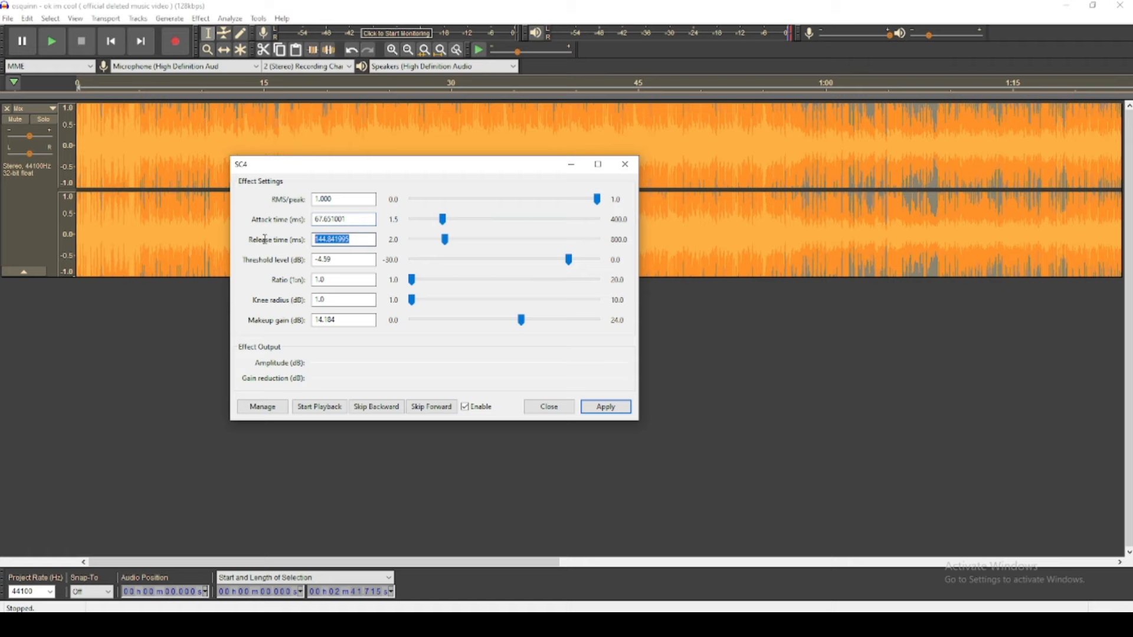
pyautogui.click(342, 260)
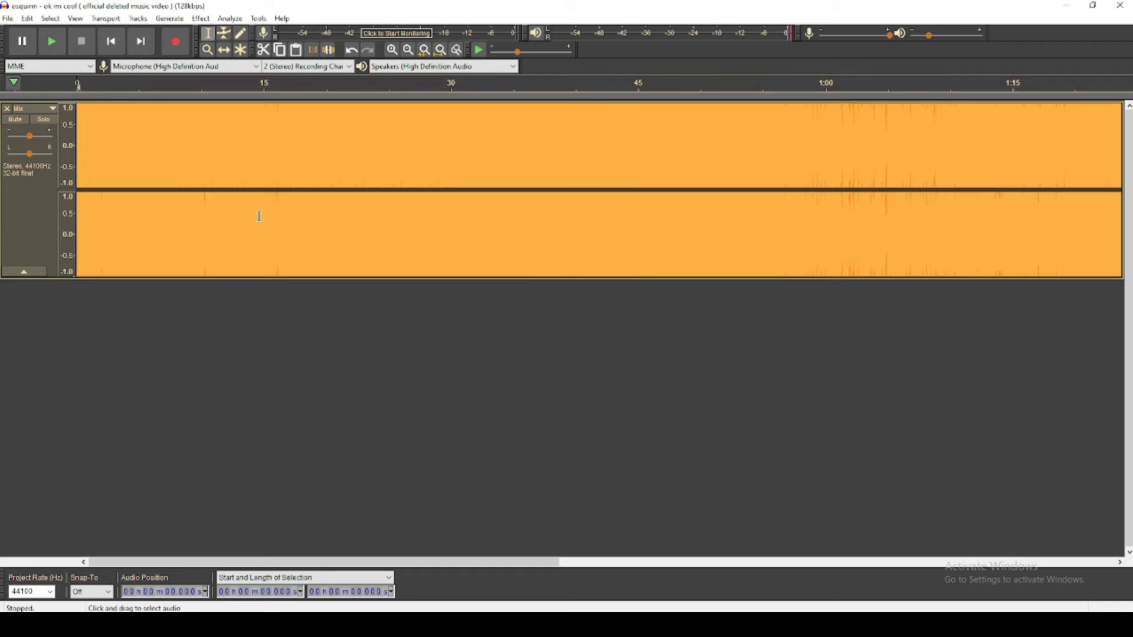
pyautogui.click(48, 40)
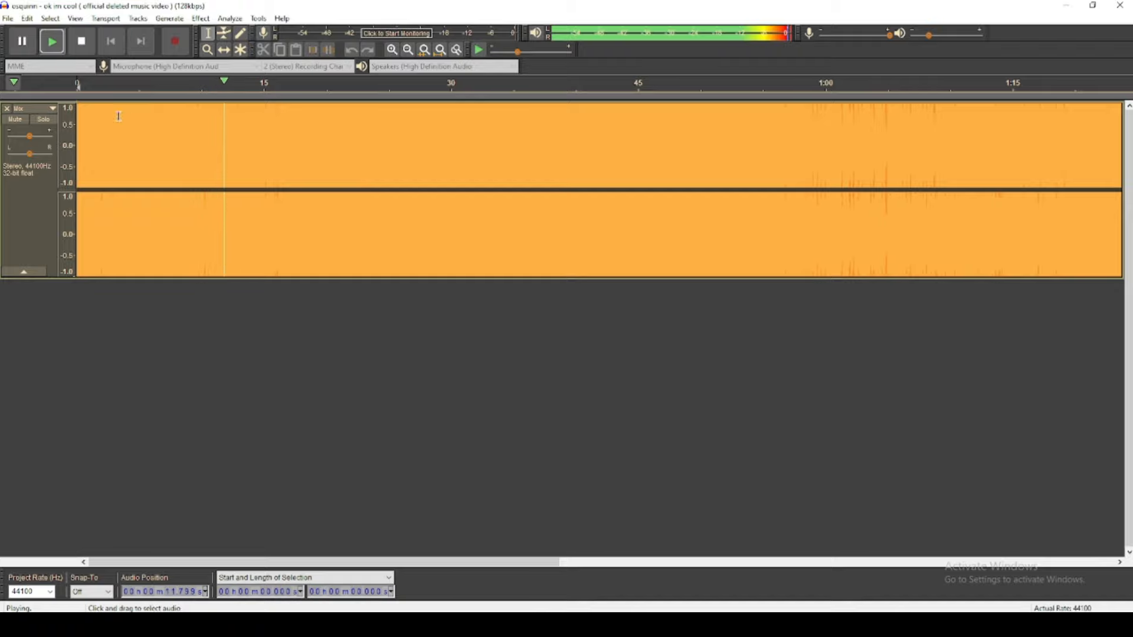
# Step: Slow the mix with Change Speed at multiplier 0.550 (-45%), stretching it to about 4 min 54 s
pyautogui.click(79, 42)
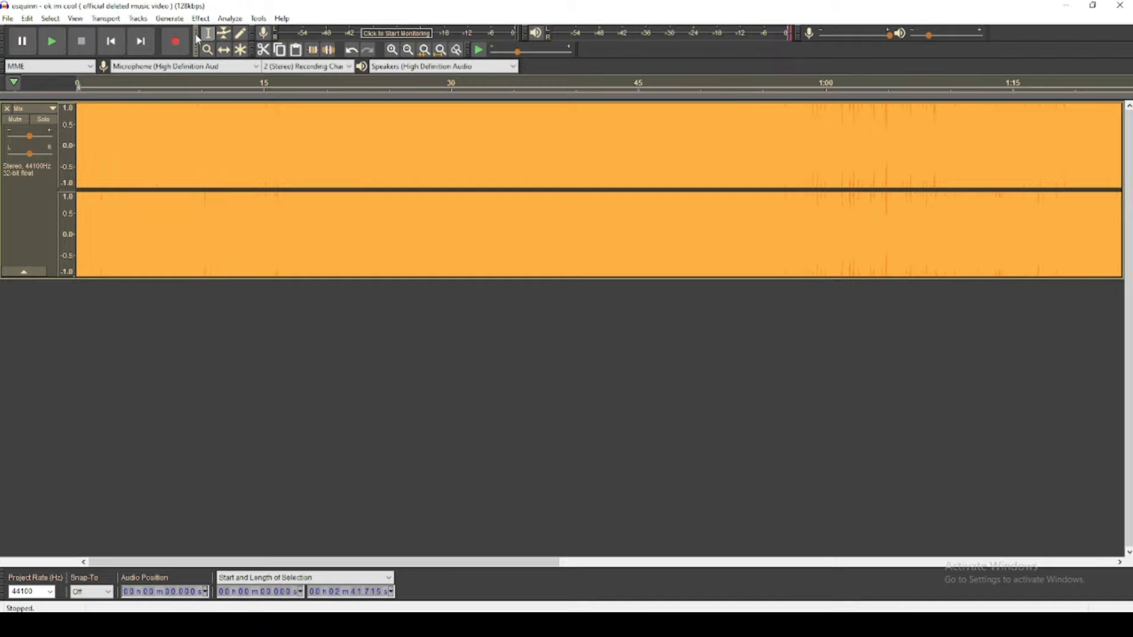
pyautogui.click(200, 19)
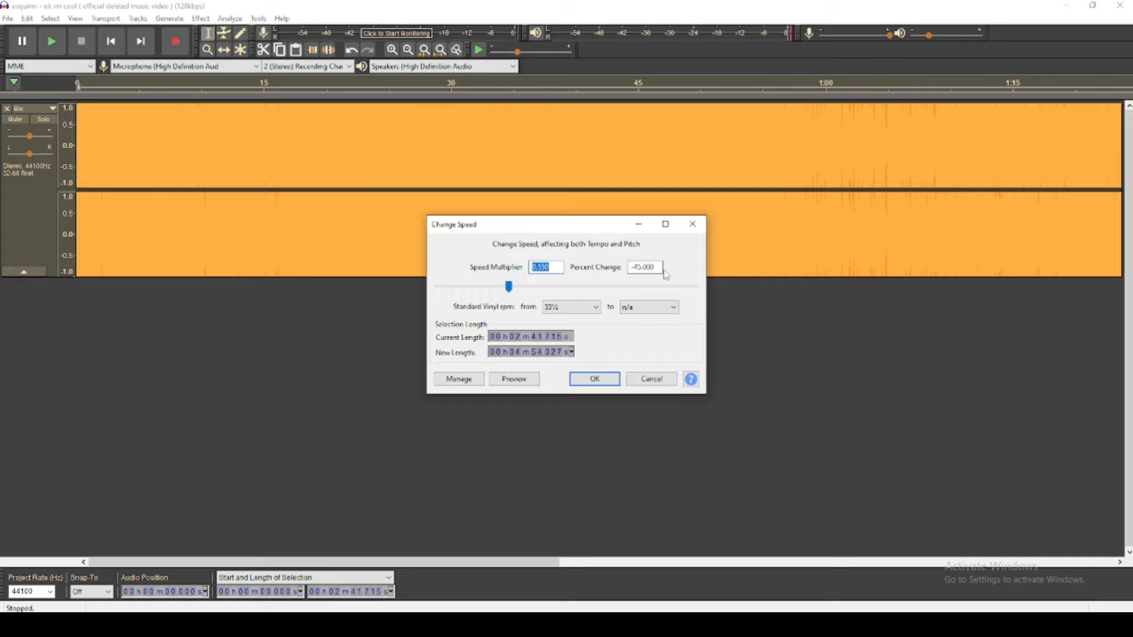
pyautogui.click(644, 267)
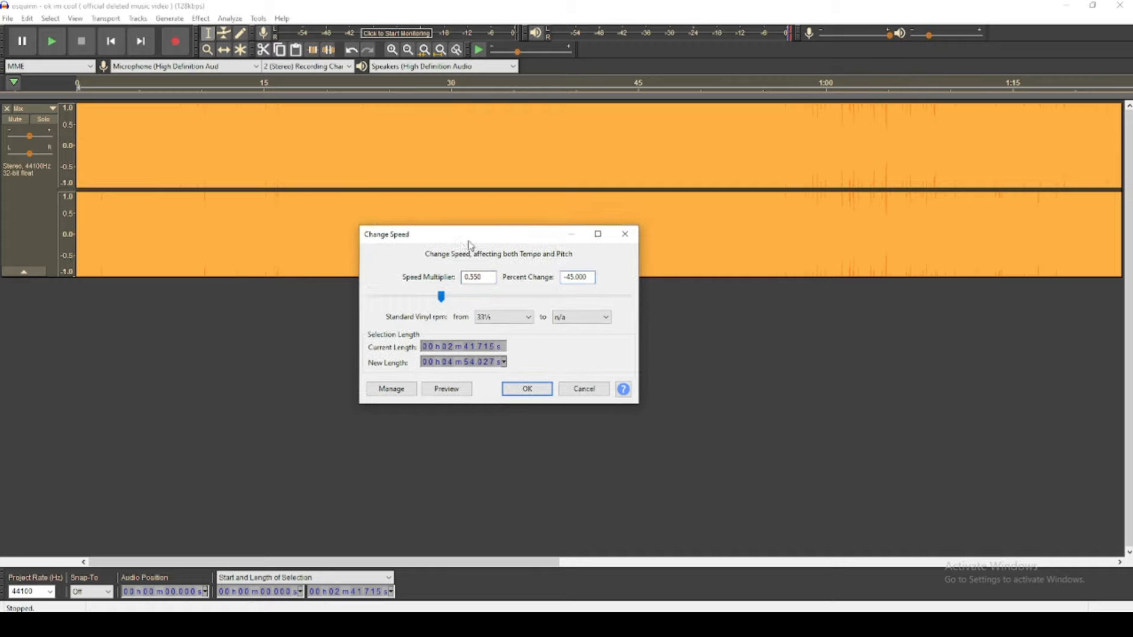
pyautogui.click(527, 390)
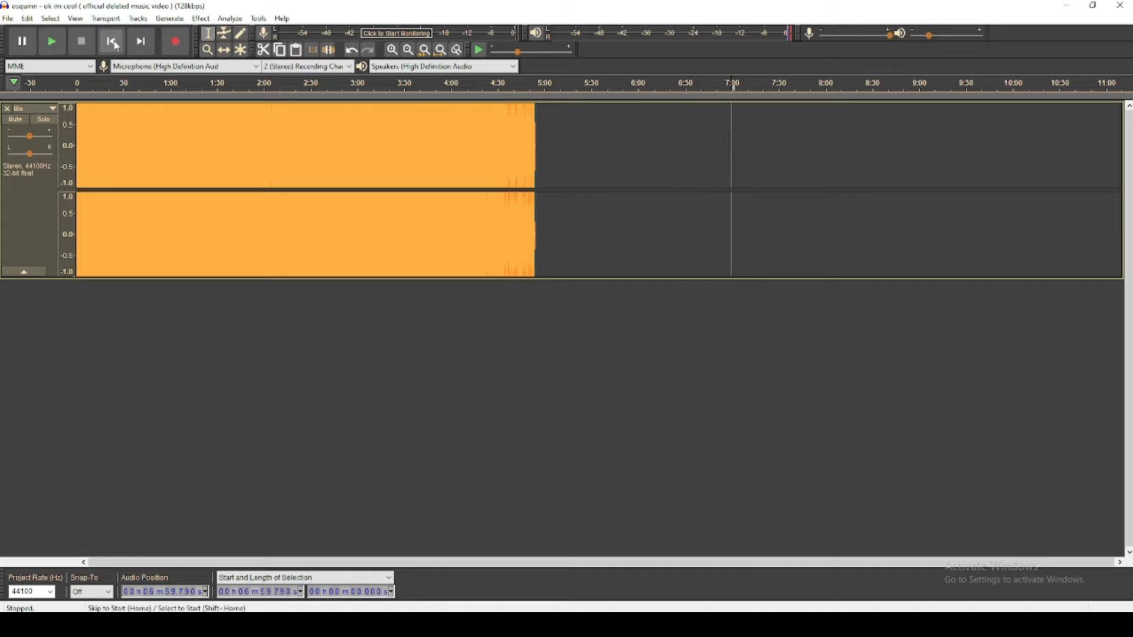
# Step: Play the slowed track from the beginning briefly, then stop
pyautogui.click(110, 42)
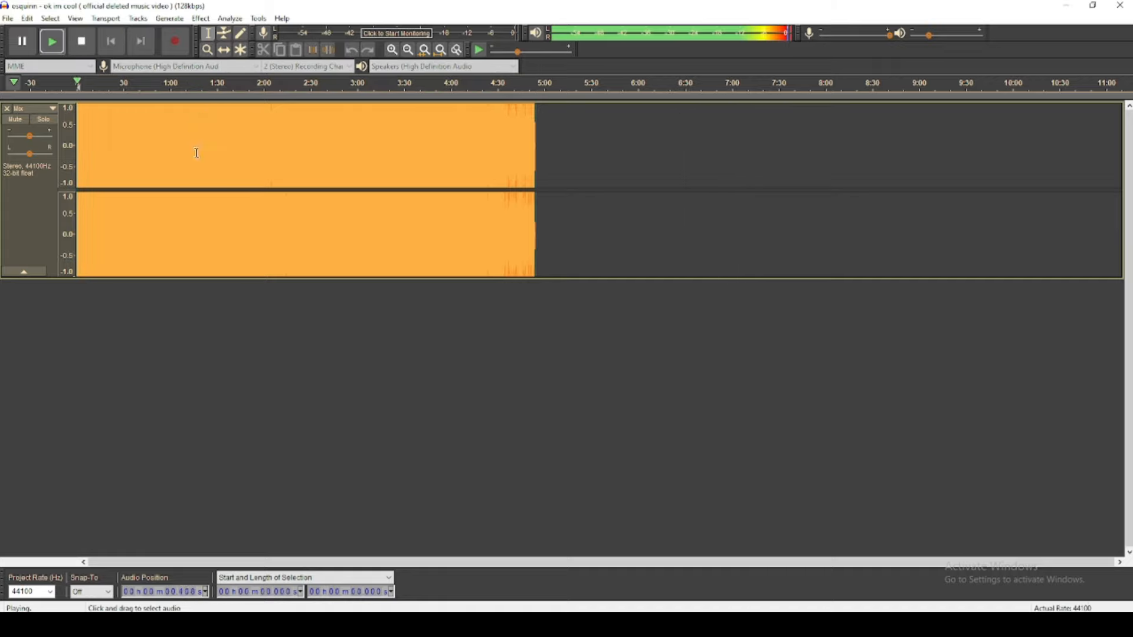
pyautogui.click(81, 41)
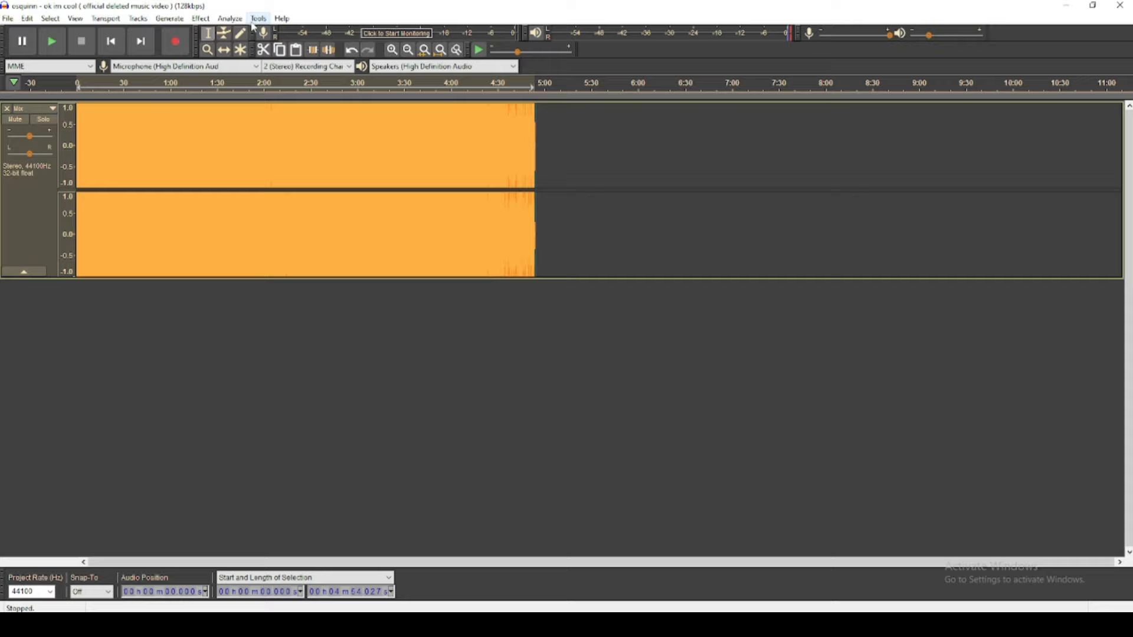
# Step: Run the massexport macro to export the slowed track
pyautogui.click(258, 18)
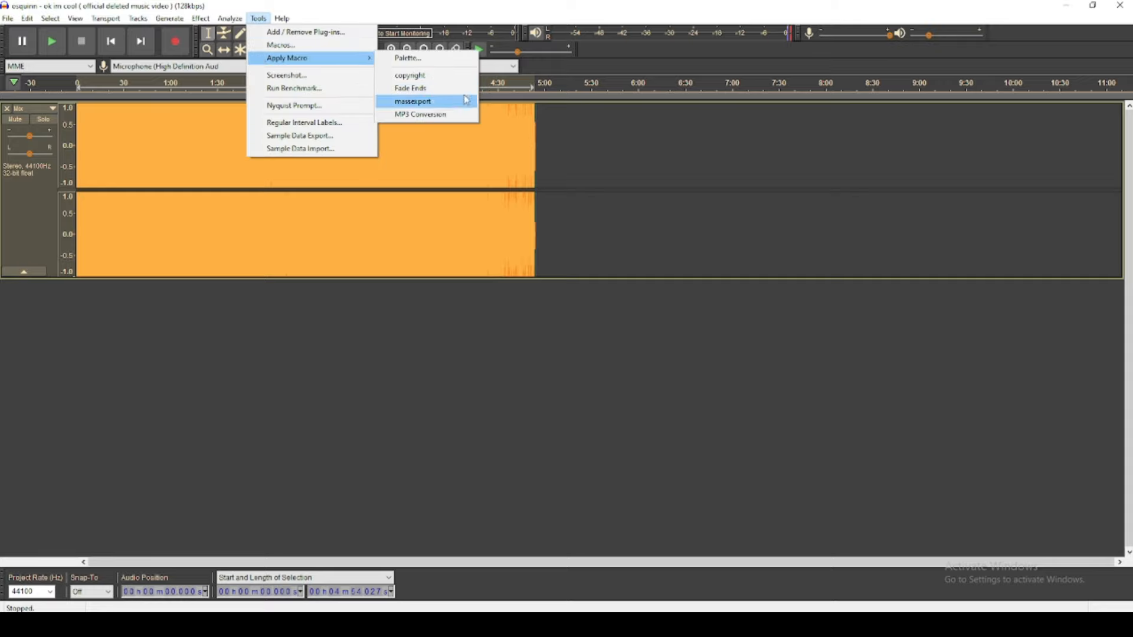
pyautogui.moveTo(421, 106)
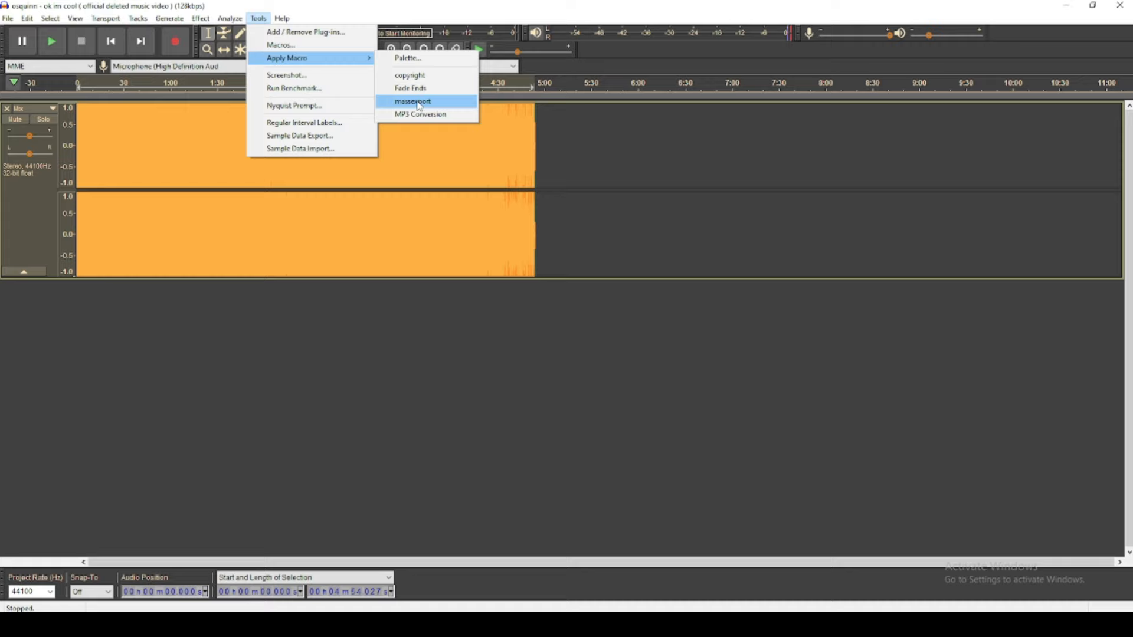
pyautogui.click(409, 101)
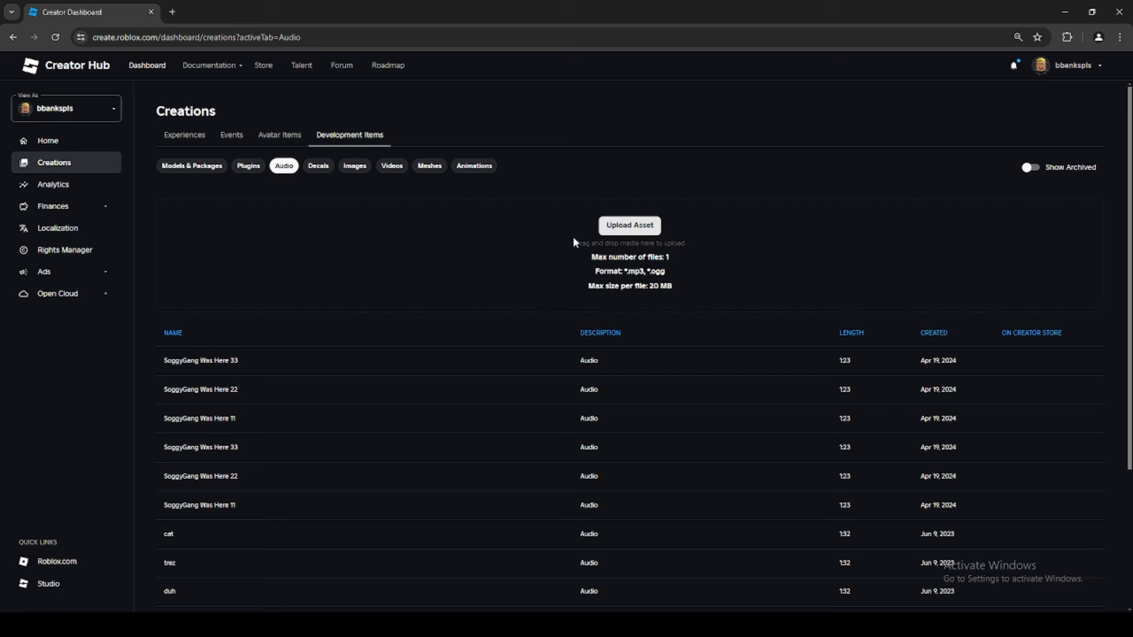
pyautogui.moveTo(852, 296)
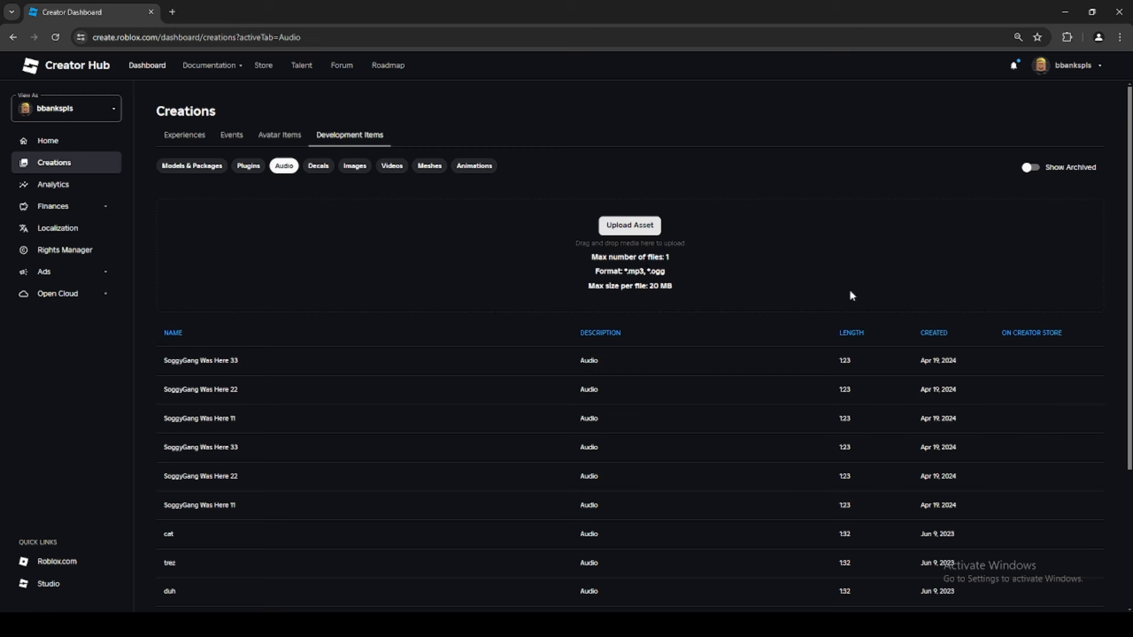
# Step: Duplicate the Audio creations page into further tabs and start an Upload Asset form
pyautogui.click(203, 37)
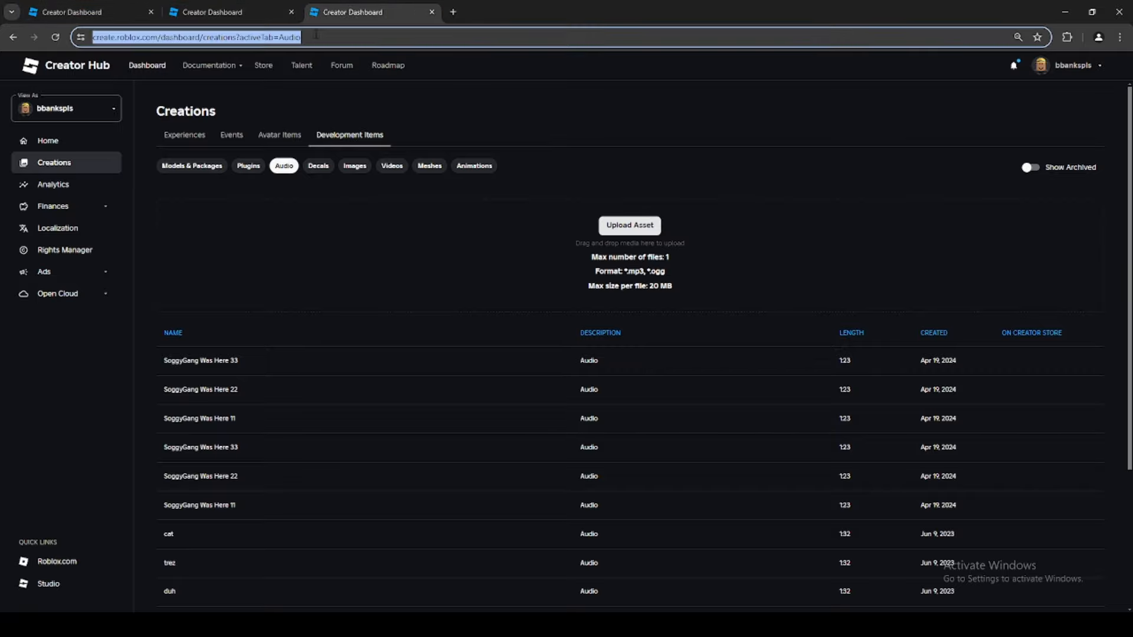
pyautogui.click(453, 12)
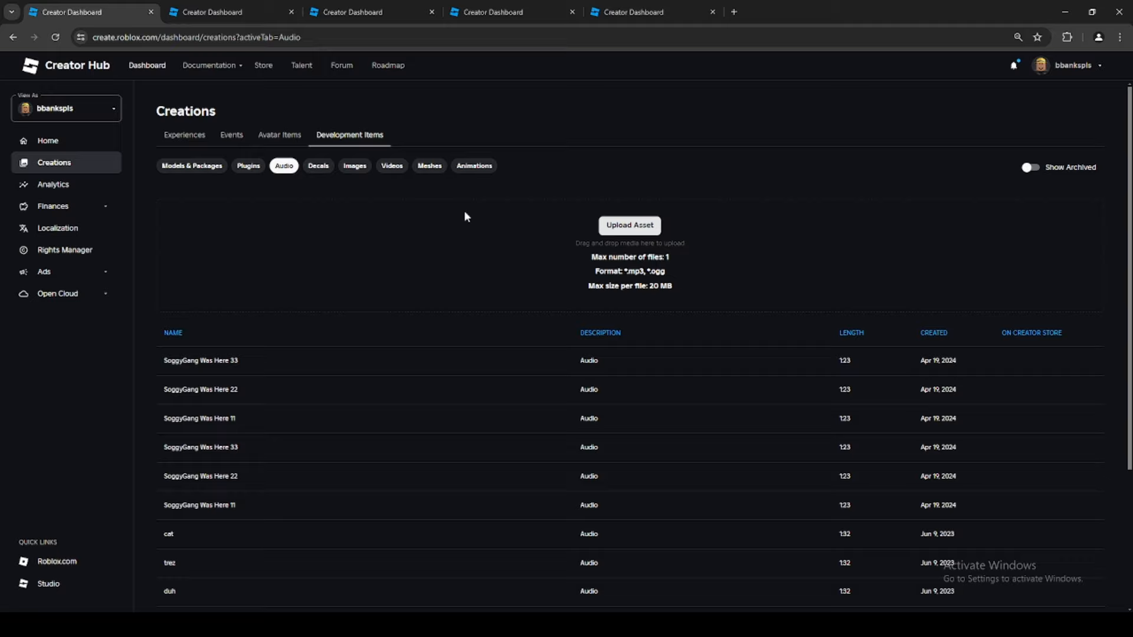
pyautogui.moveTo(673, 328)
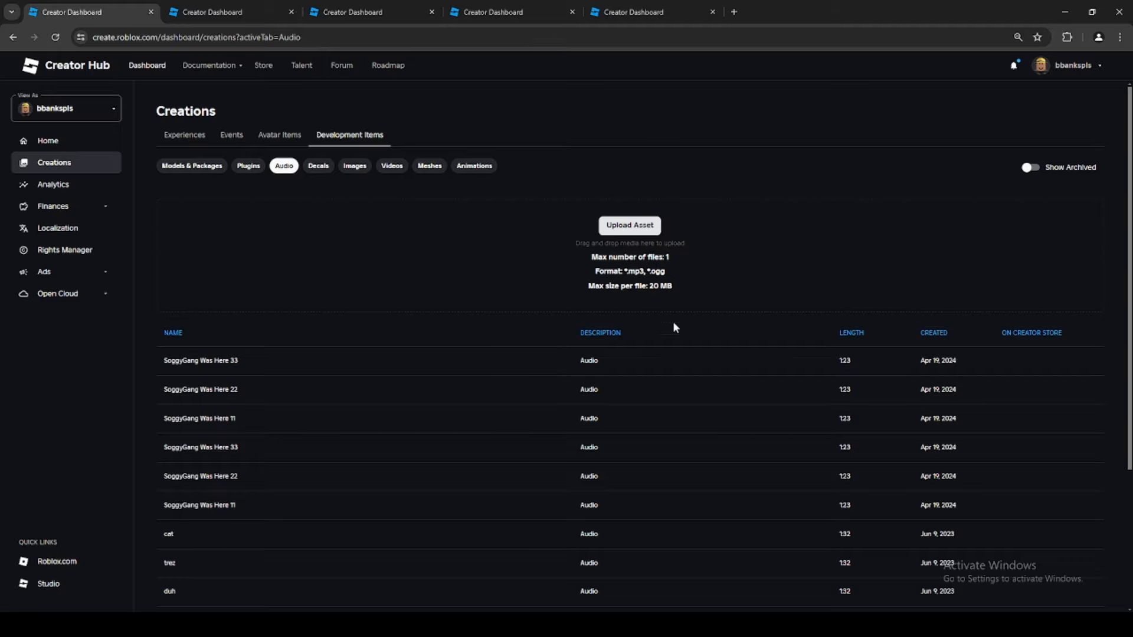
pyautogui.click(629, 224)
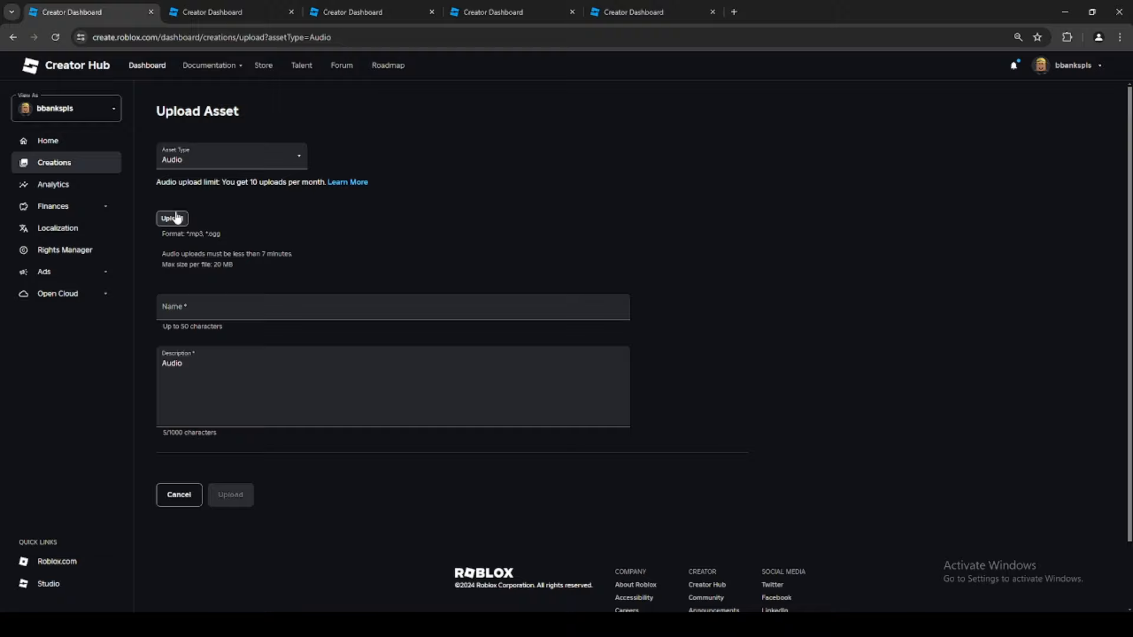
# Step: Upload SoggyGang Was Here 1 (.ogg) as an audio asset and move to the next tab
pyautogui.click(172, 218)
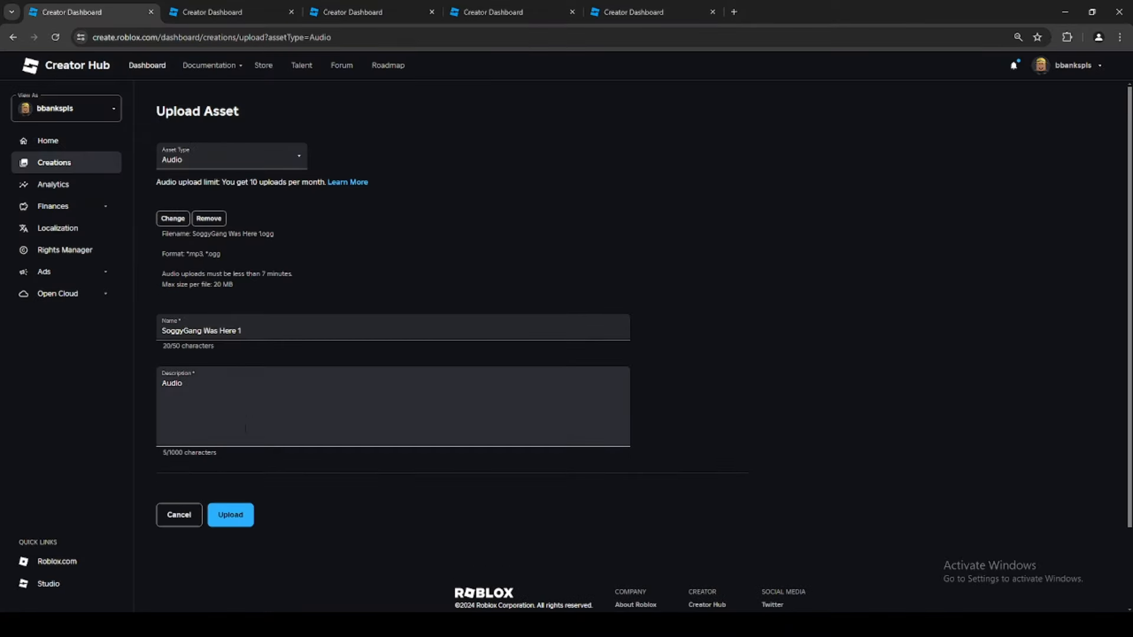
pyautogui.click(232, 515)
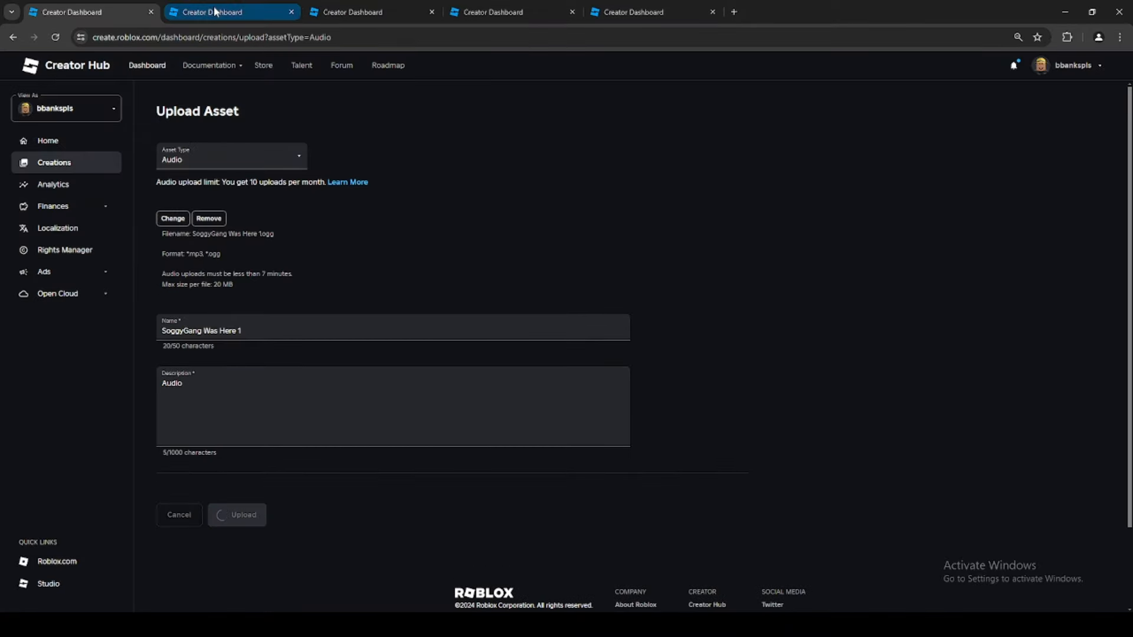
pyautogui.click(172, 219)
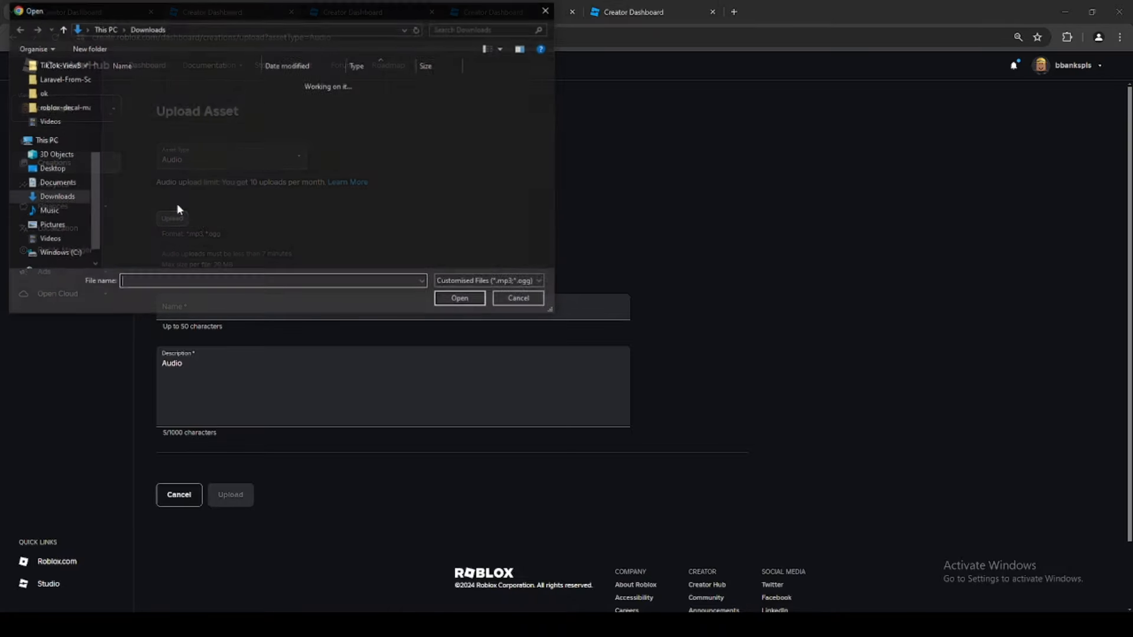
pyautogui.click(460, 297)
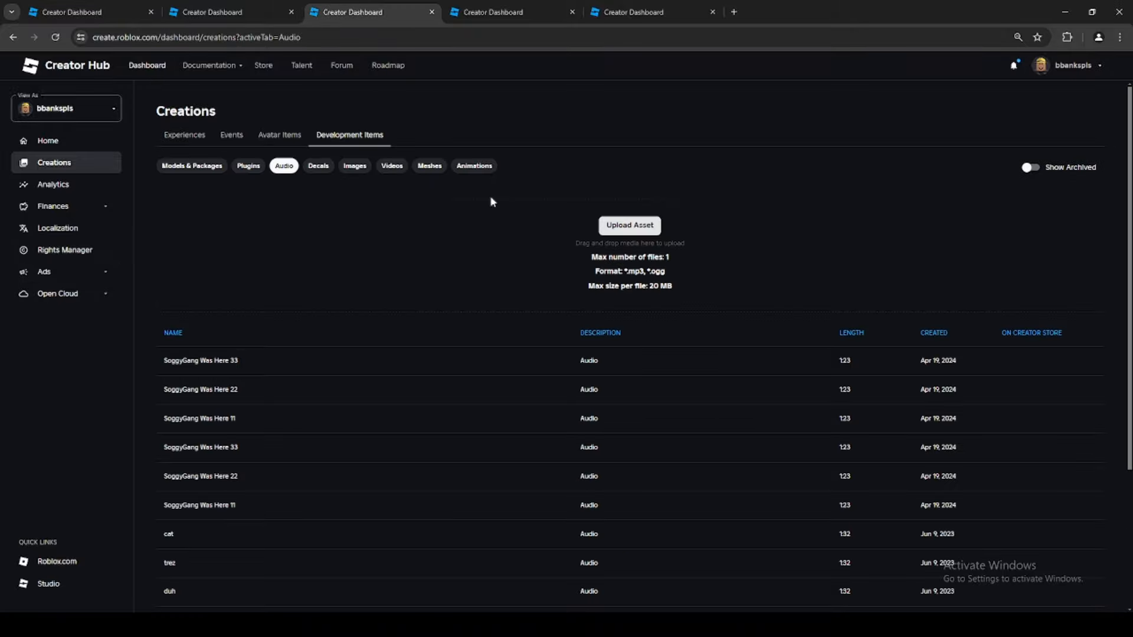
# Step: Start audio asset uploads of the other exported clips in the remaining tabs
pyautogui.click(629, 224)
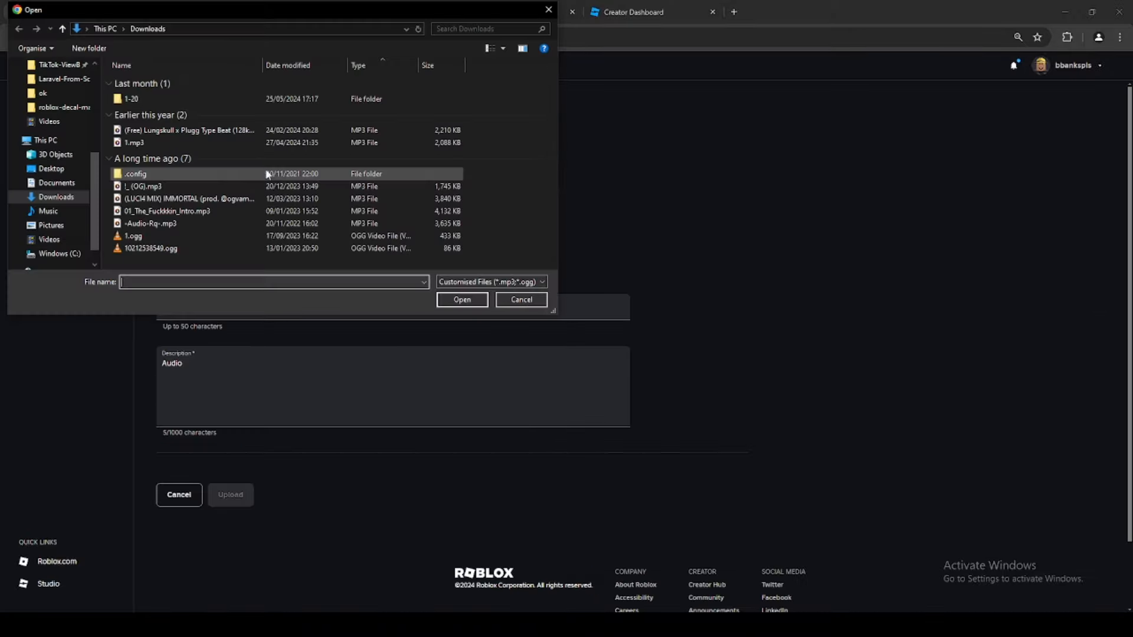
pyautogui.click(462, 300)
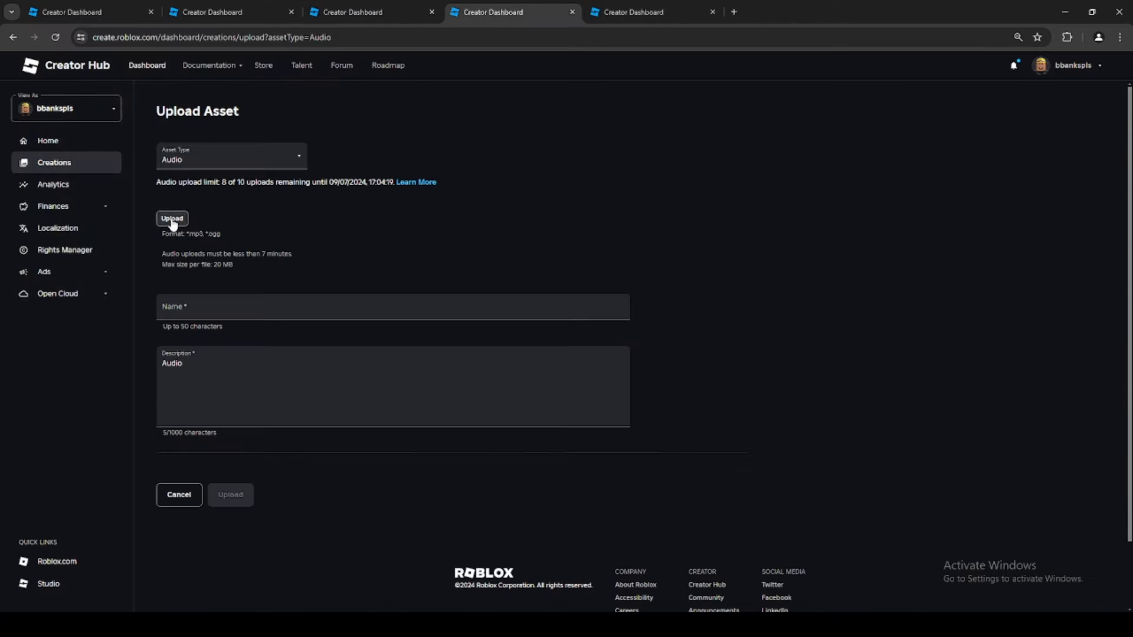
pyautogui.click(172, 219)
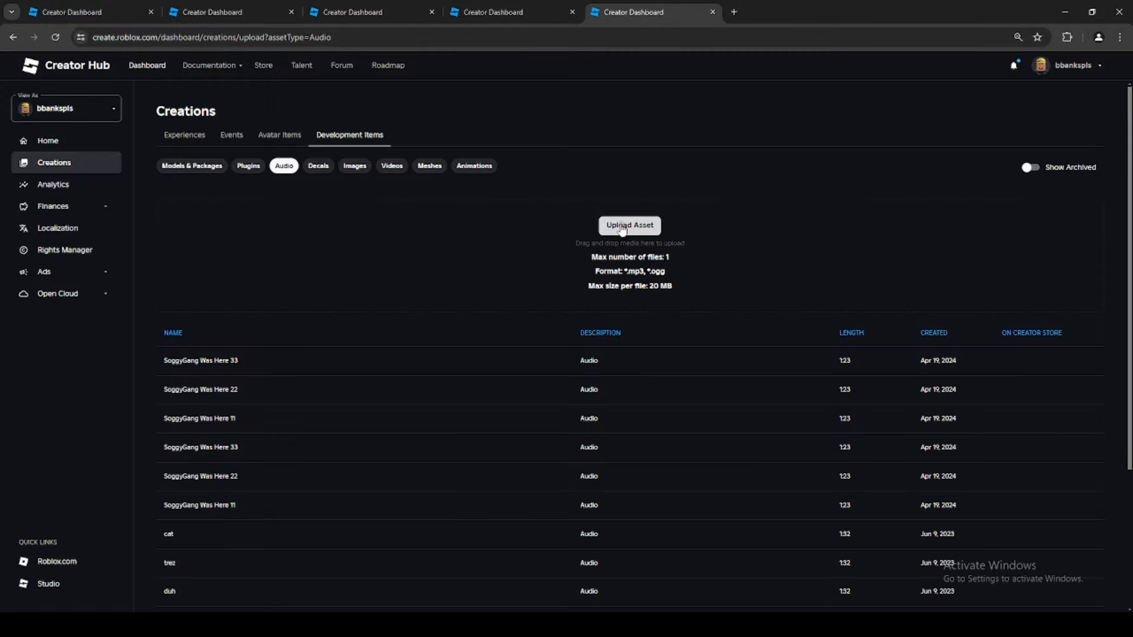
pyautogui.click(629, 226)
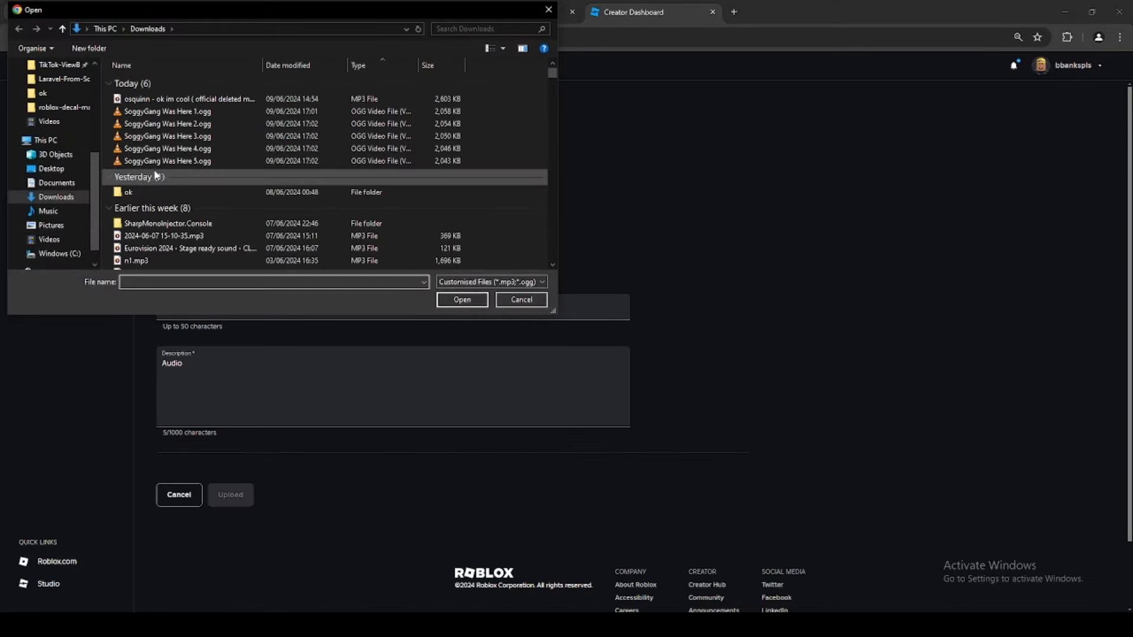